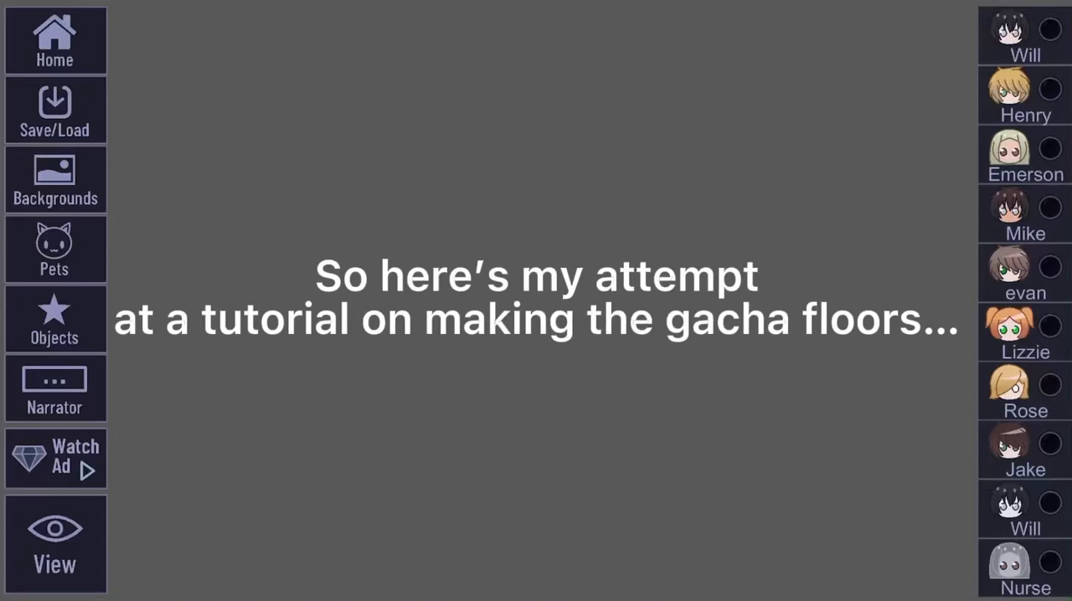
# Step: Open the studio's Backgrounds panel to see the room and scenery backgrounds
pyautogui.click(55, 180)
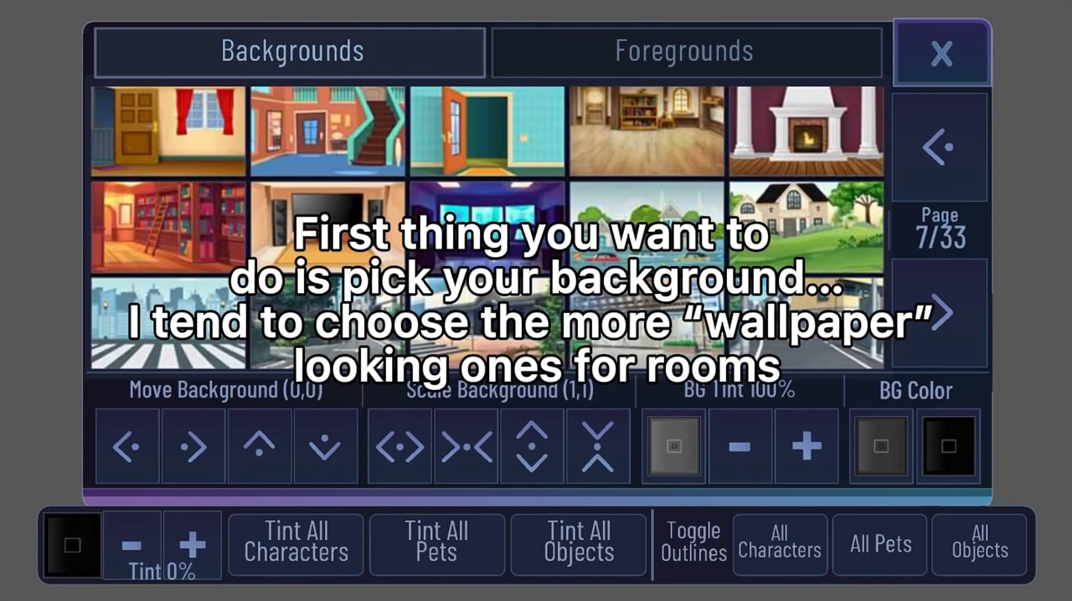
# Step: Page forward to page 3 of 33, showing the coloured dance-floor backgrounds
pyautogui.click(939, 148)
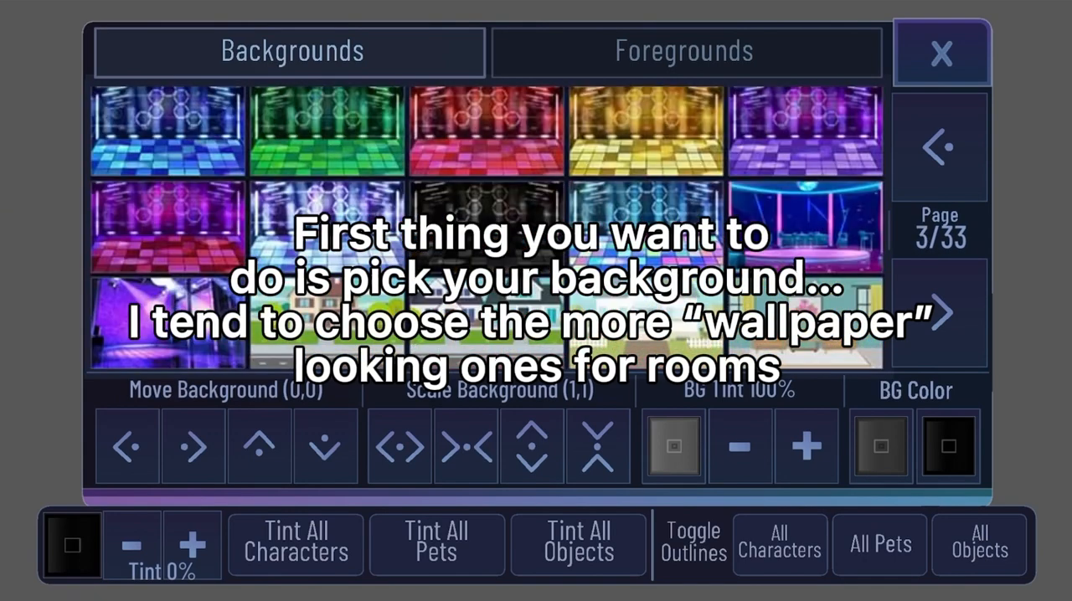
pyautogui.click(939, 147)
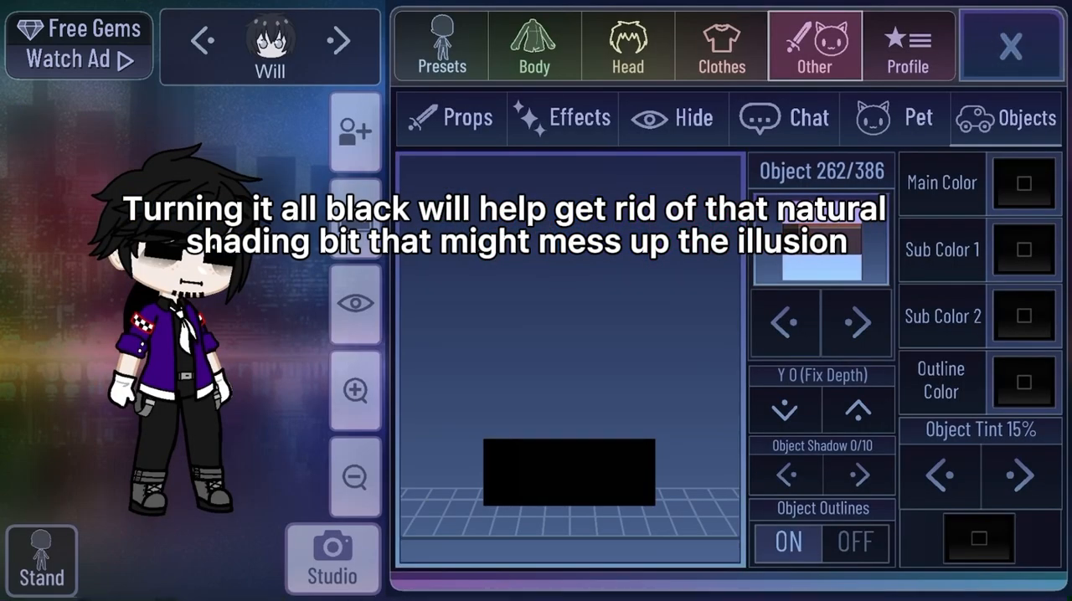
# Step: Give Will block object 262 coloured black for Main, Sub 1, Sub 2 and Outline
pyautogui.click(1006, 118)
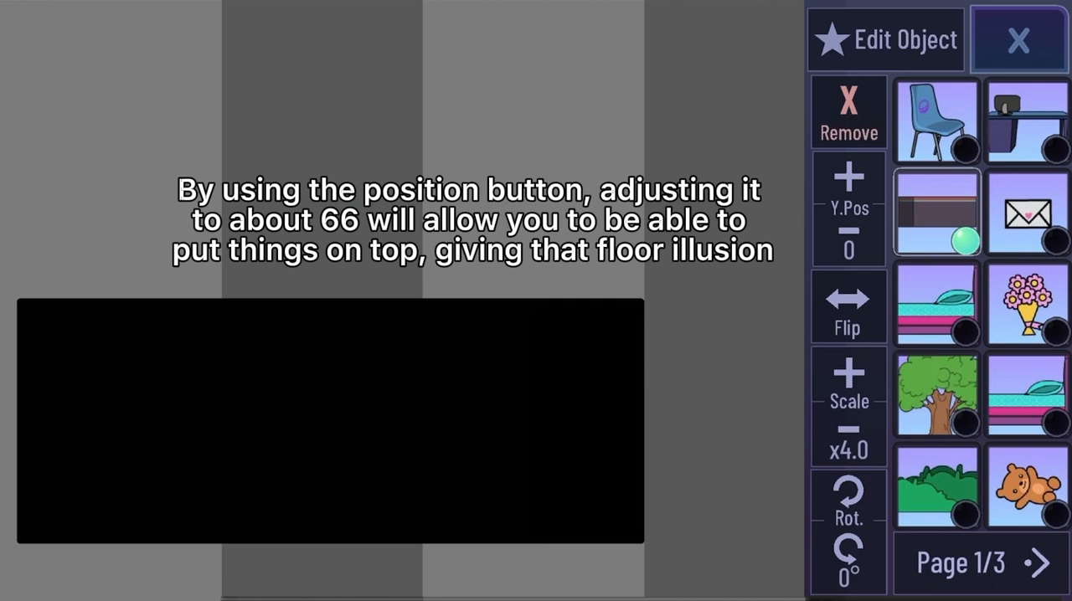
# Step: Lower the black block to Y position 66 along the bottom of the scene
pyautogui.click(848, 179)
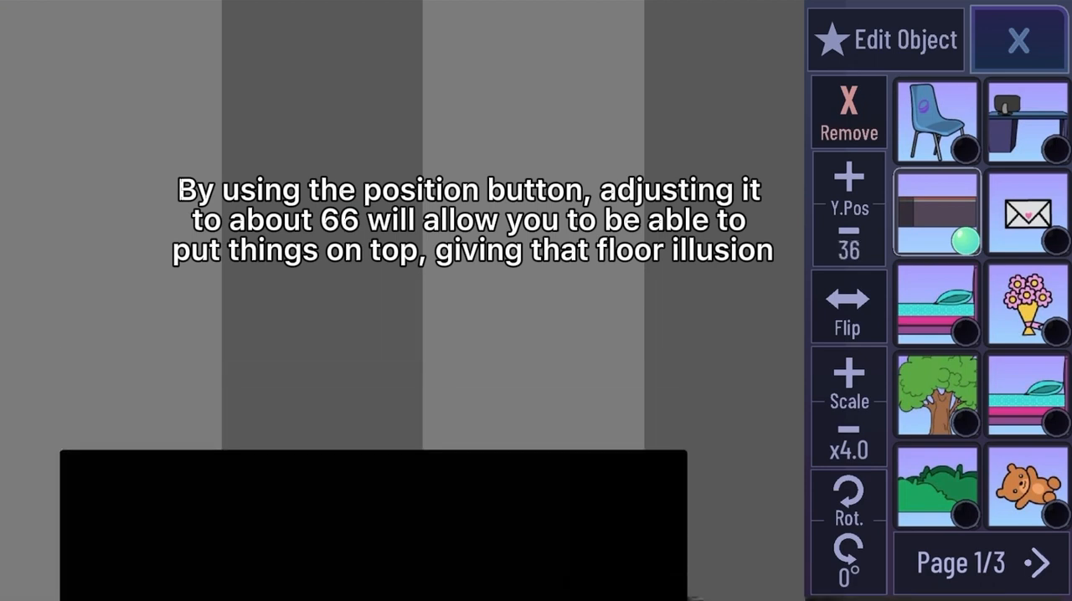
pyautogui.click(849, 174)
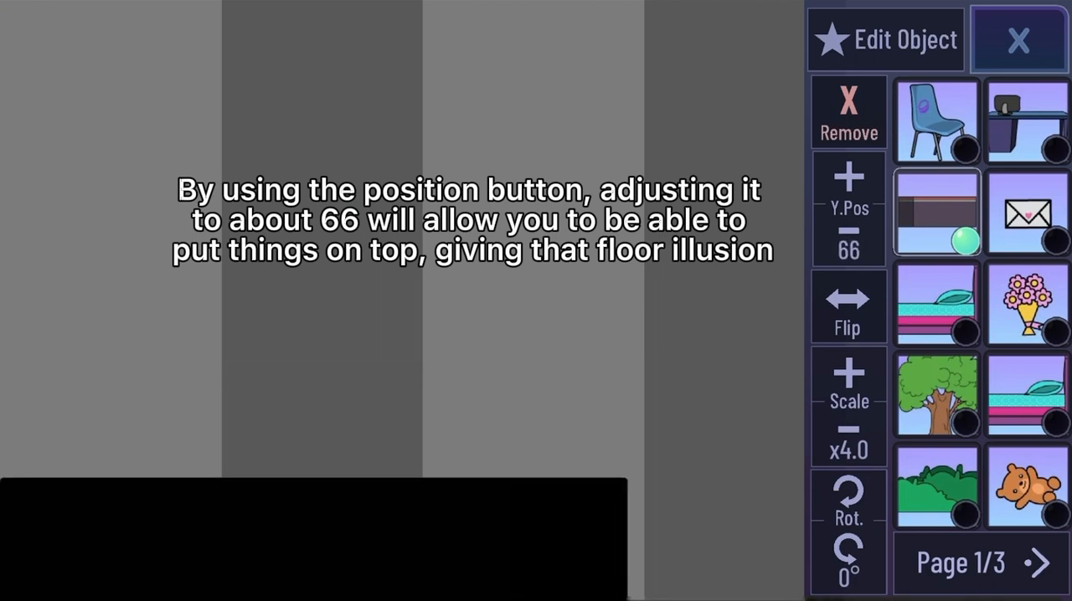